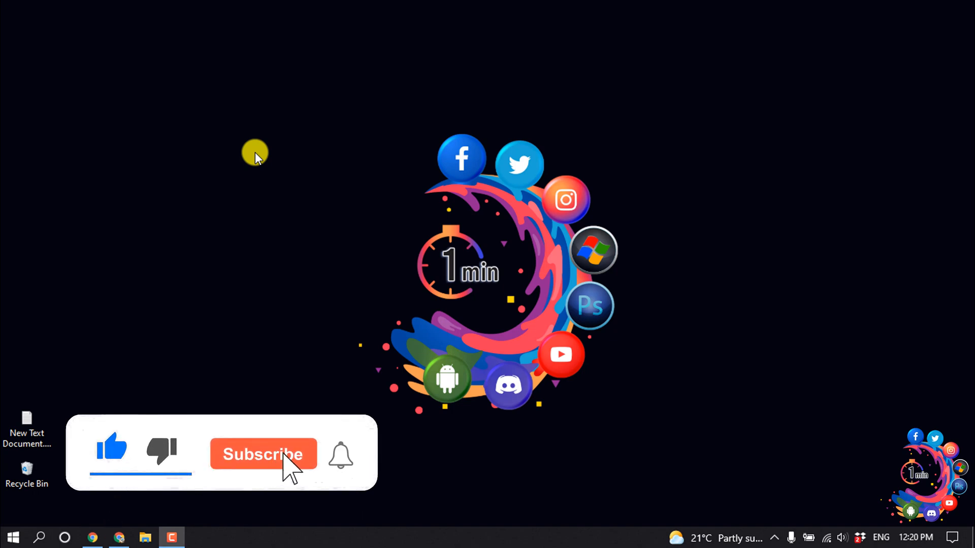
# Switch from the desktop to the Chrome window with the My Blog WordPress dashboard
pyautogui.click(262, 454)
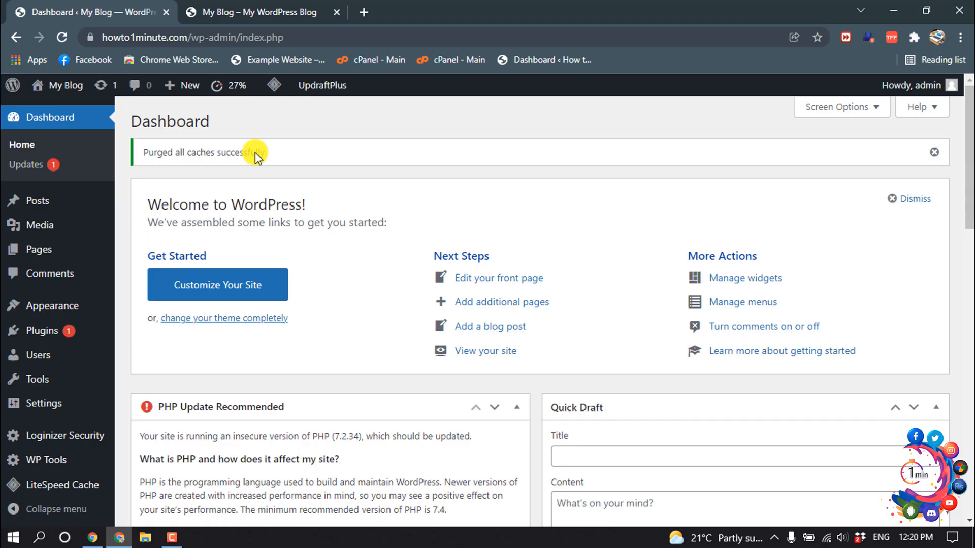
pyautogui.moveTo(321, 185)
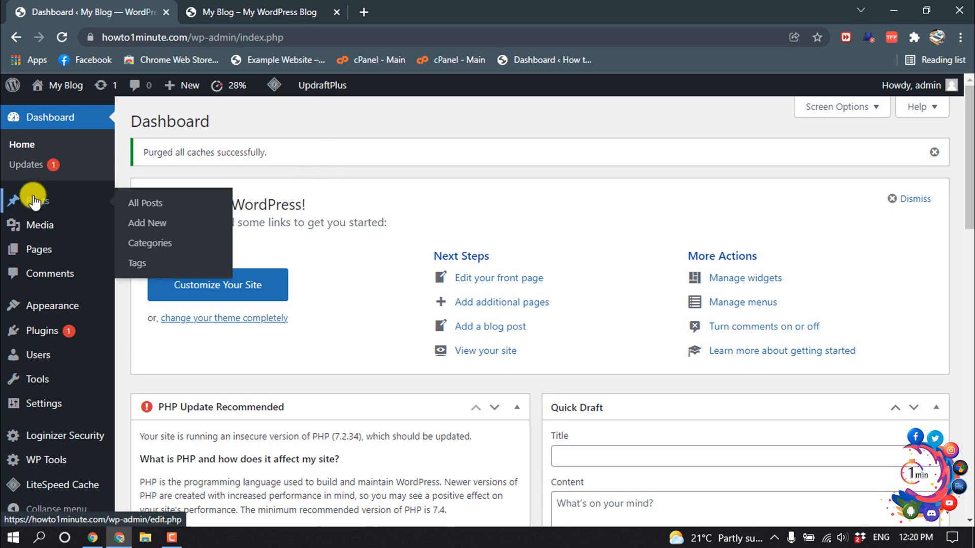
# Go to Posts > Categories, listing How to, Tech, Tutorial and Uncategorized
pyautogui.click(150, 243)
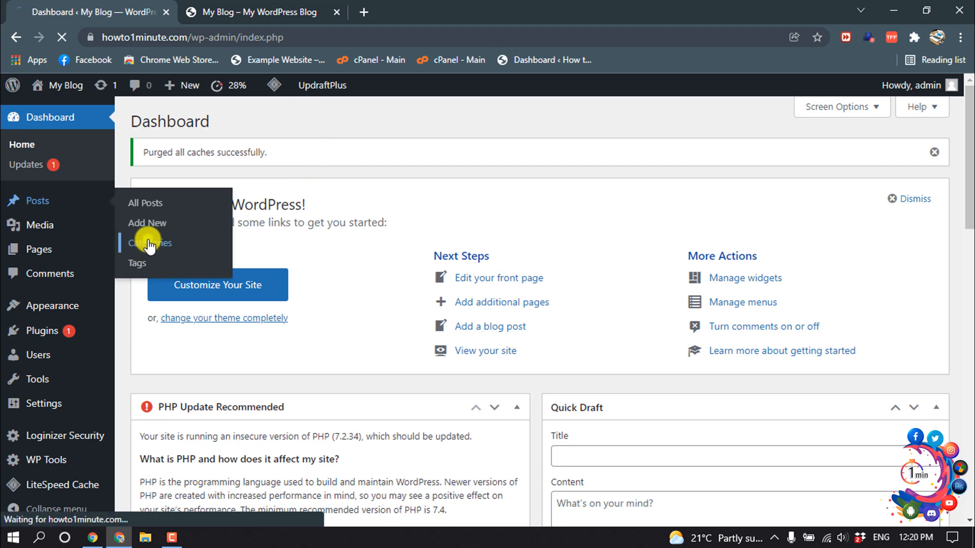
pyautogui.click(149, 242)
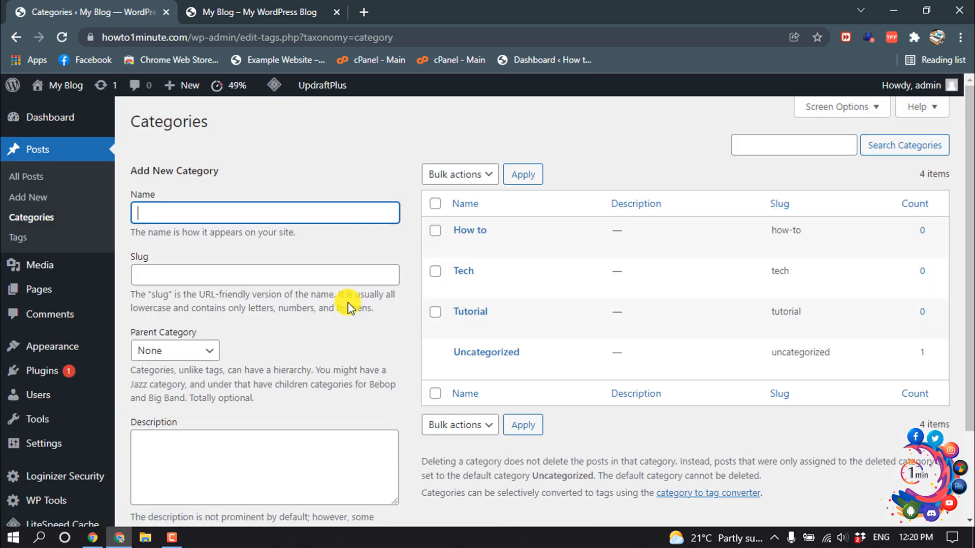
pyautogui.moveTo(469, 230)
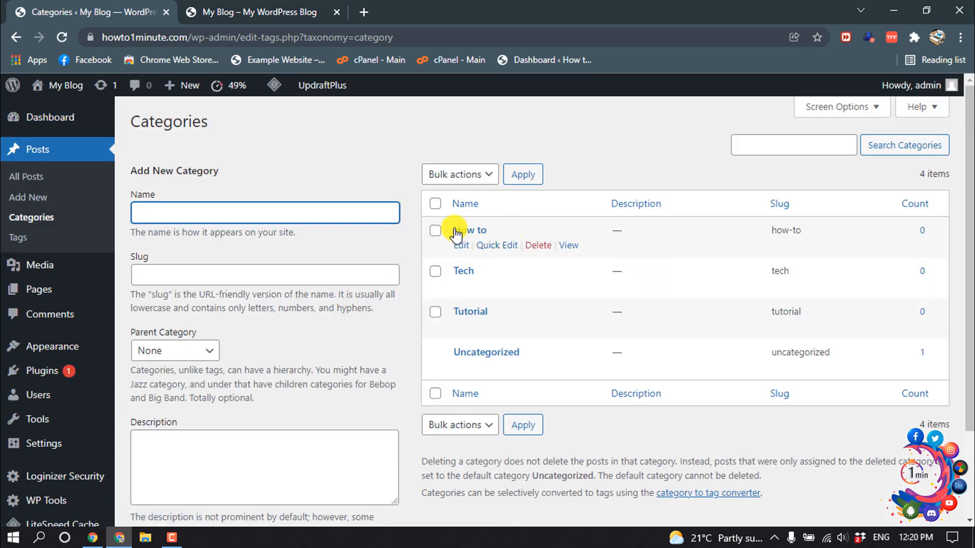
pyautogui.moveTo(429, 299)
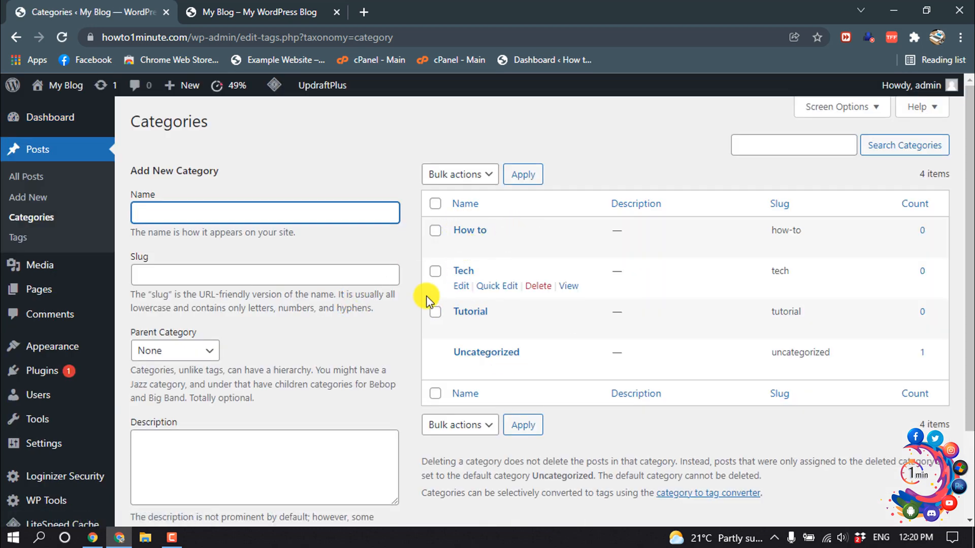
pyautogui.moveTo(224, 190)
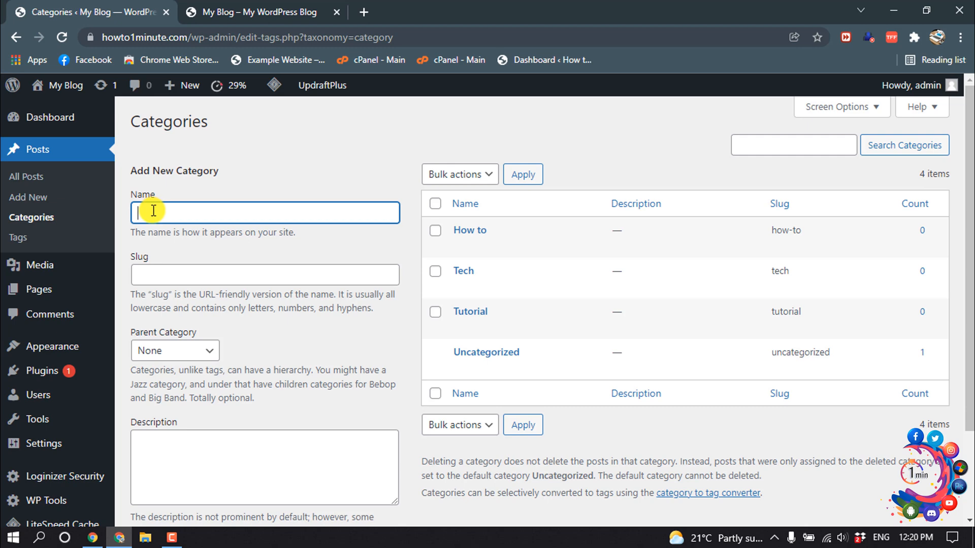
pyautogui.moveTo(197, 151)
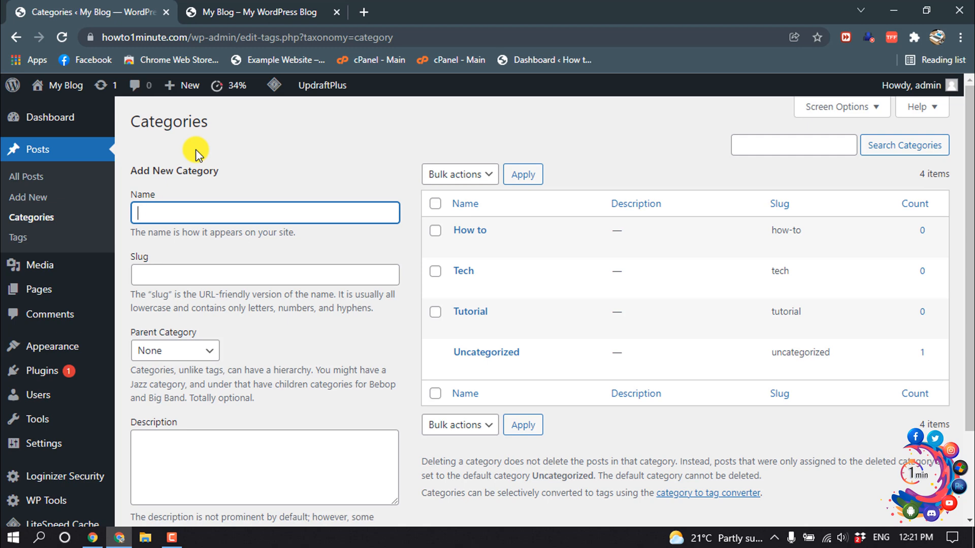
# Add a new category named 'Unboxing' (slug 'unboxing'), making five categories in the list
pyautogui.write('Unboxing')
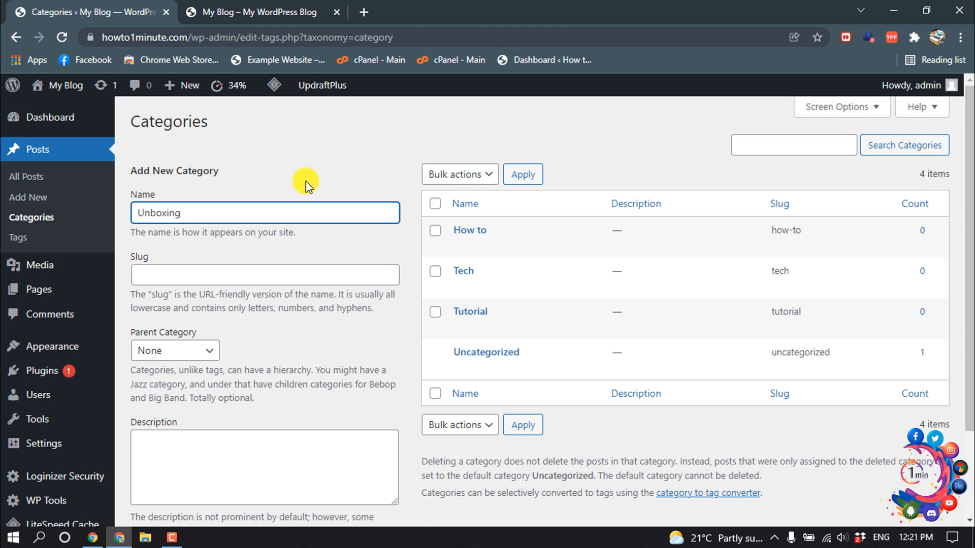
pyautogui.click(264, 274)
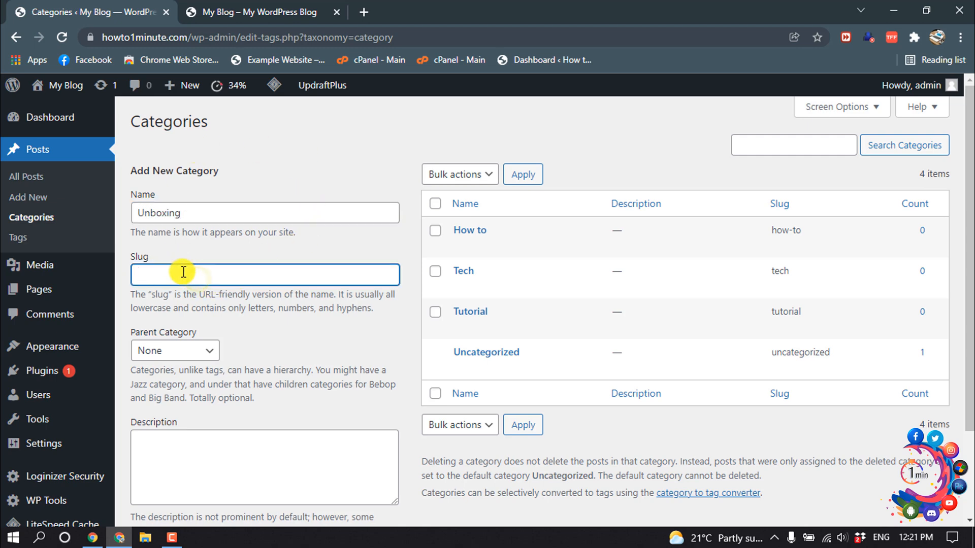
pyautogui.click(173, 350)
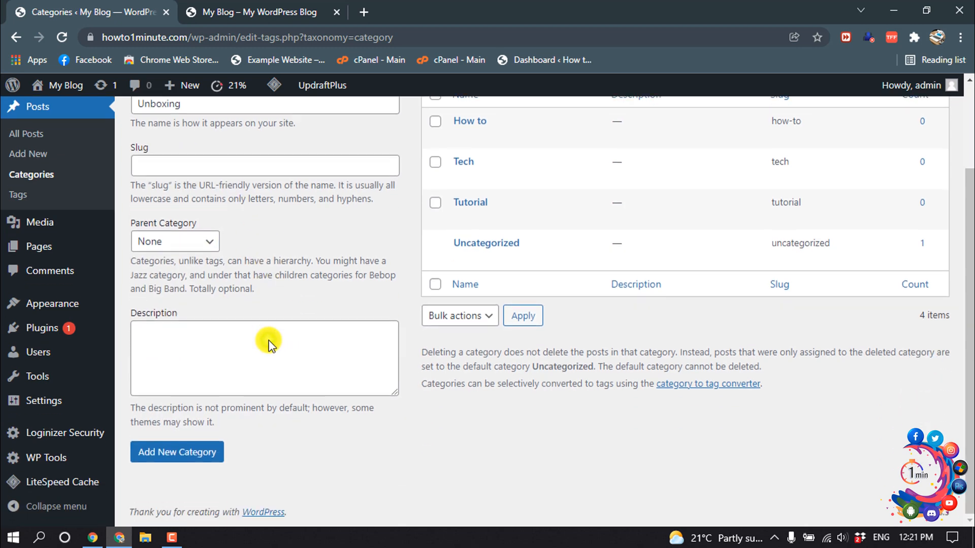
pyautogui.click(177, 452)
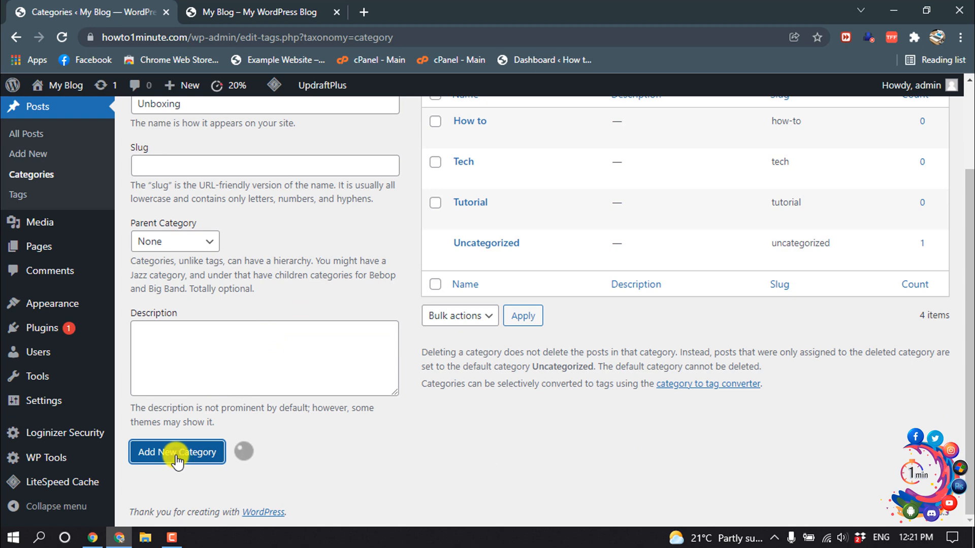
pyautogui.scroll(3)
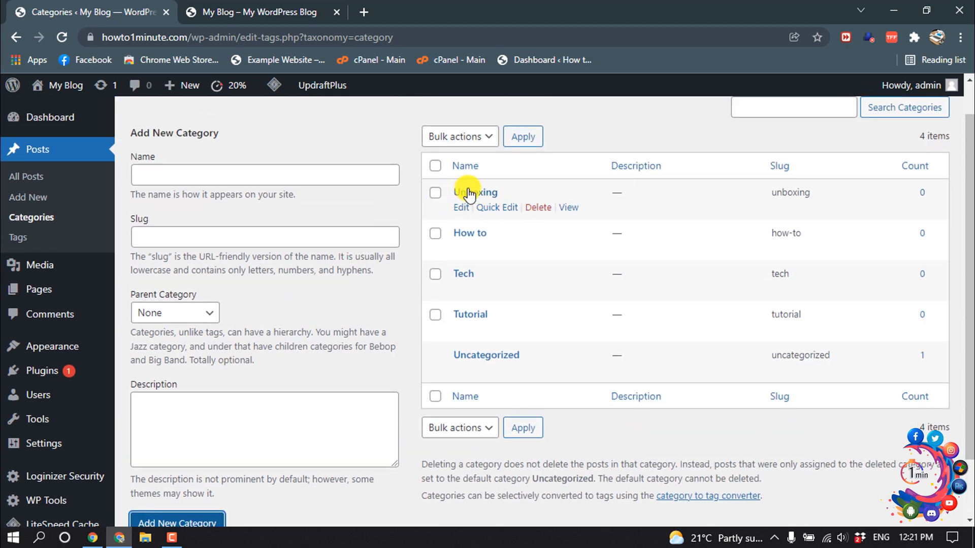
pyautogui.moveTo(514, 223)
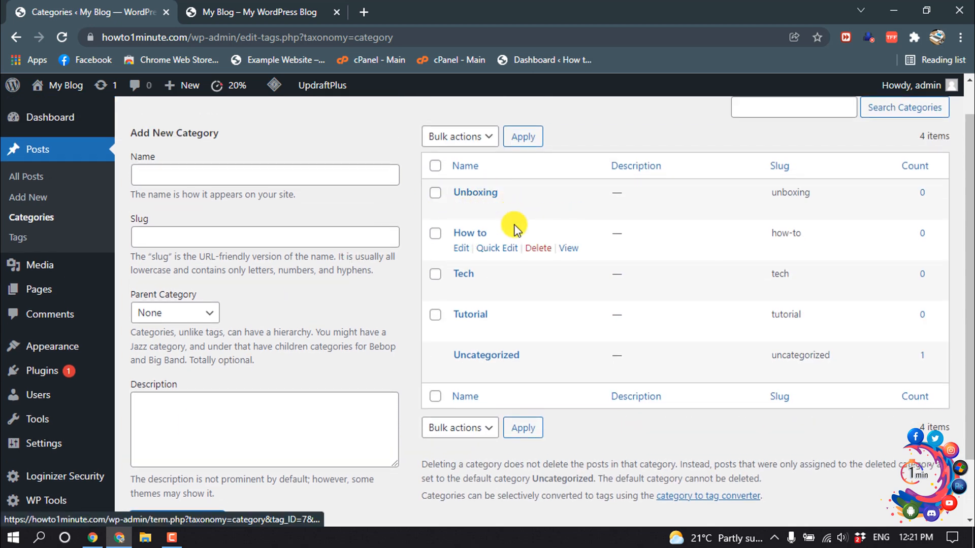
pyautogui.moveTo(475, 216)
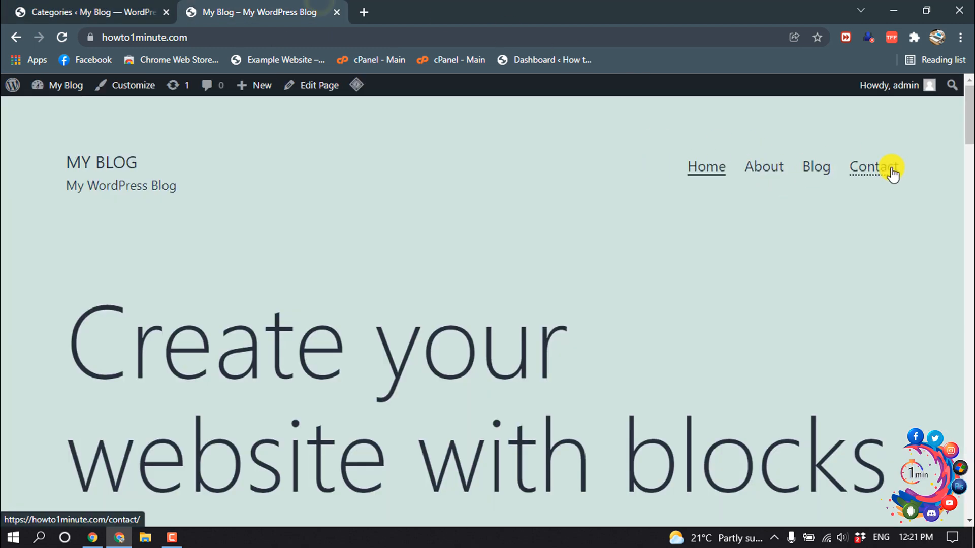
pyautogui.moveTo(124, 68)
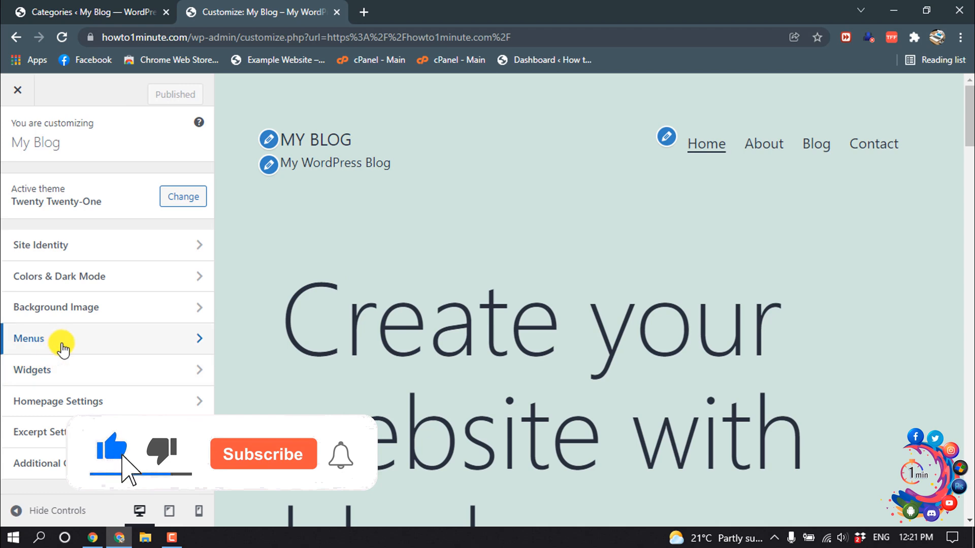
# In the Customizer's Menus panel, select the Primary menu with Home, About, Blog and Contact
pyautogui.click(28, 339)
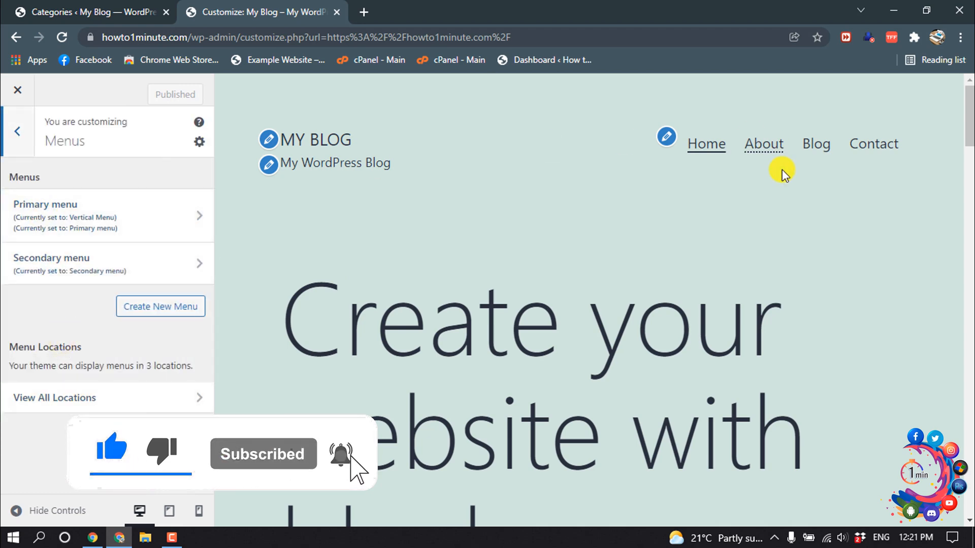
pyautogui.moveTo(785, 154)
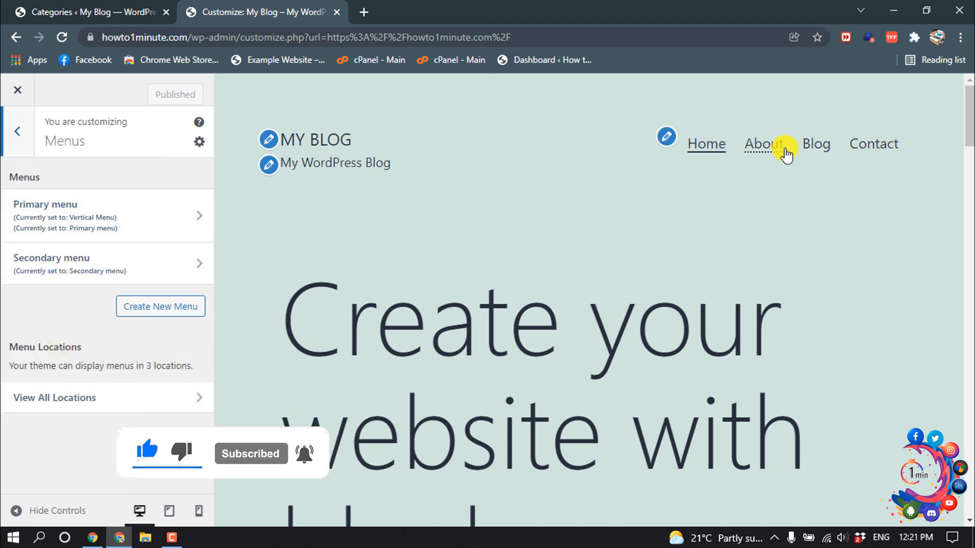
pyautogui.moveTo(409, 204)
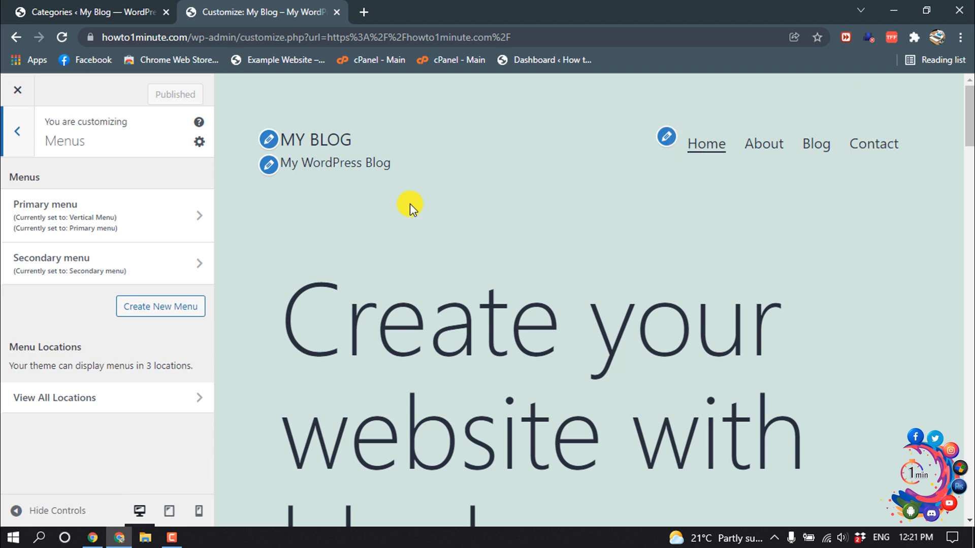
pyautogui.click(106, 215)
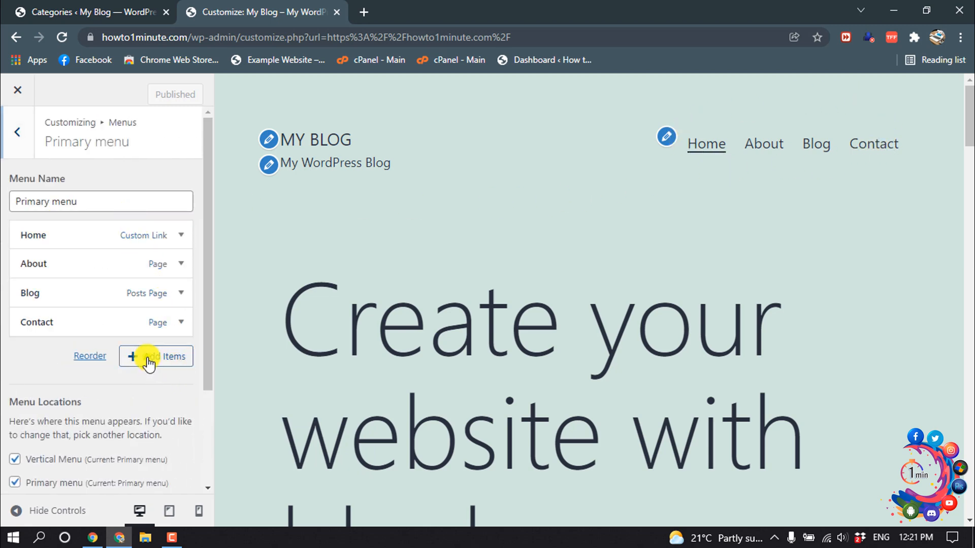
# Add the Tech, Tutorial, How to and Unboxing categories to the Primary menu and publish
pyautogui.click(155, 356)
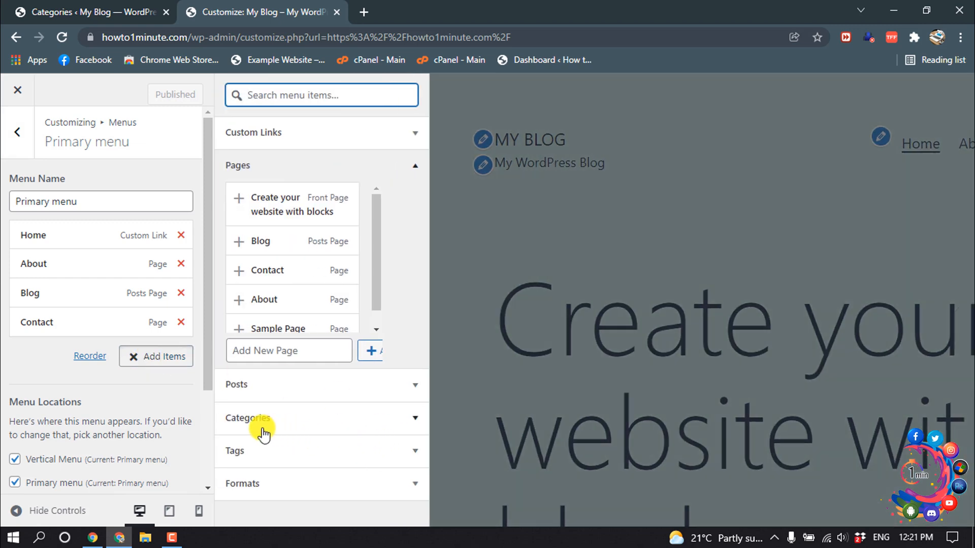
pyautogui.click(247, 418)
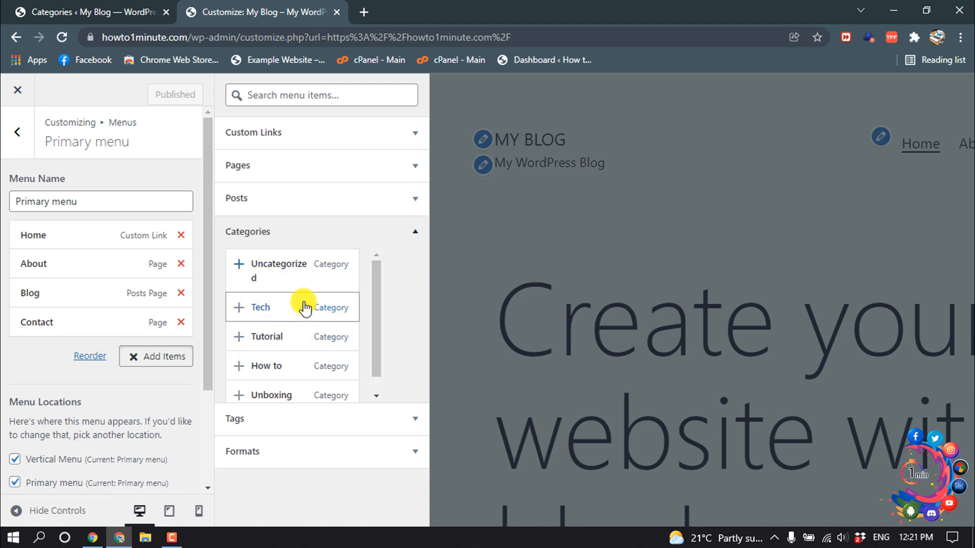
pyautogui.moveTo(246, 382)
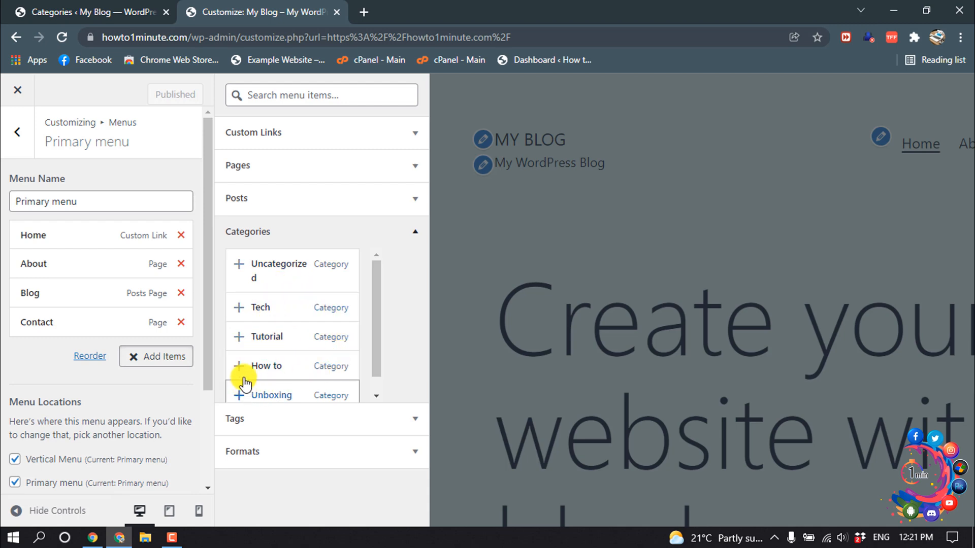
pyautogui.click(261, 307)
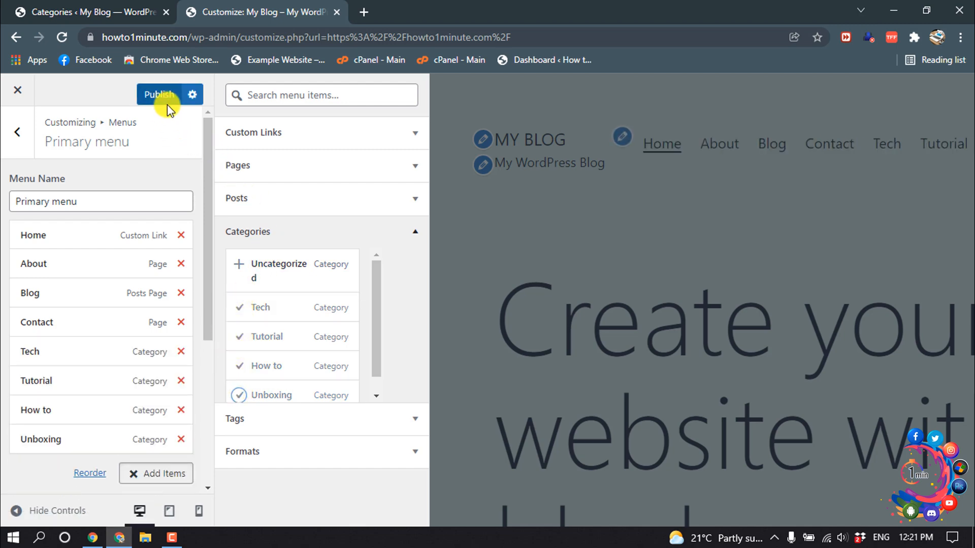
pyautogui.click(159, 94)
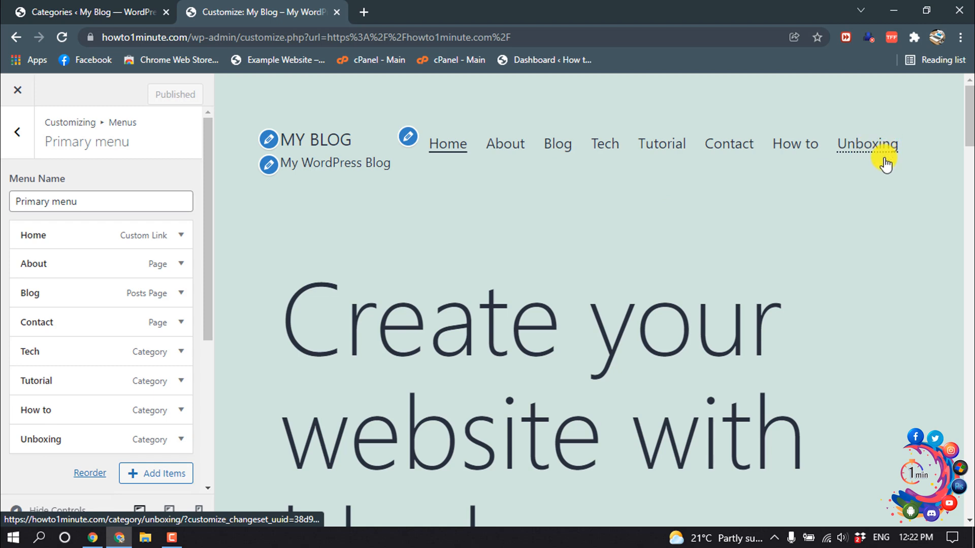
pyautogui.moveTo(779, 167)
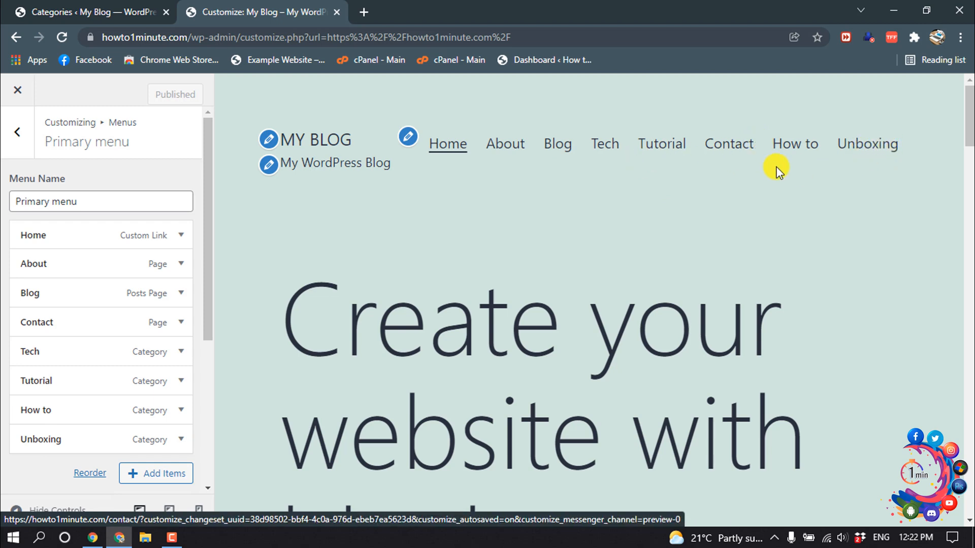
pyautogui.moveTo(867, 143)
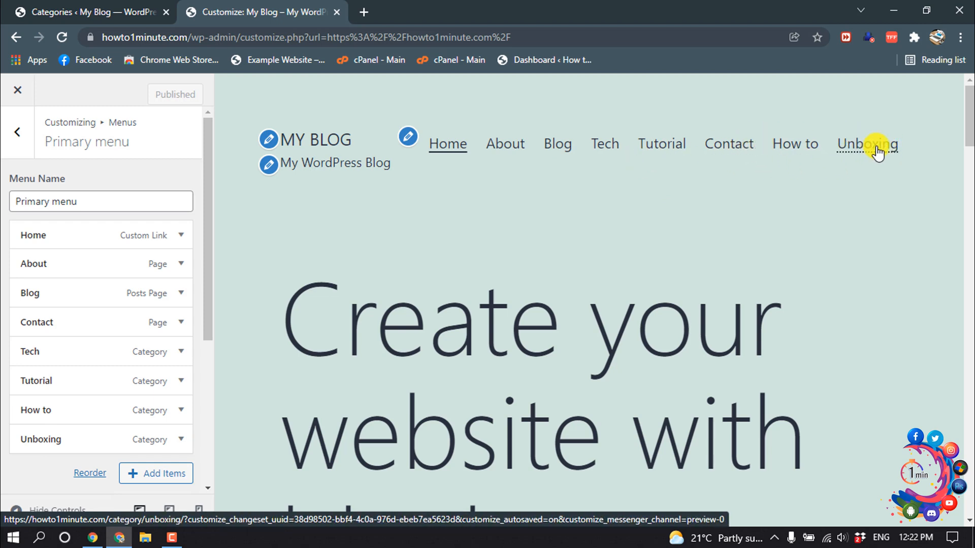
pyautogui.moveTo(505, 143)
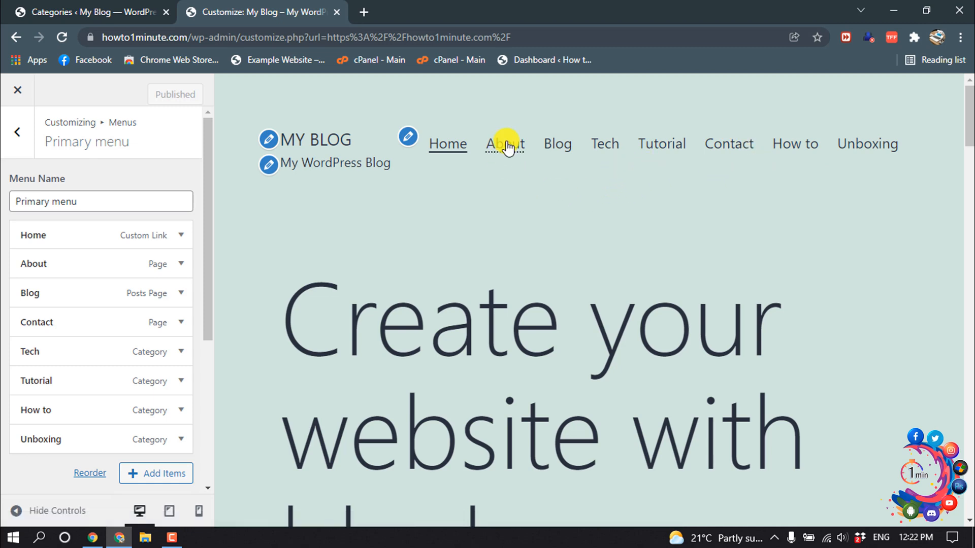
pyautogui.moveTo(556, 143)
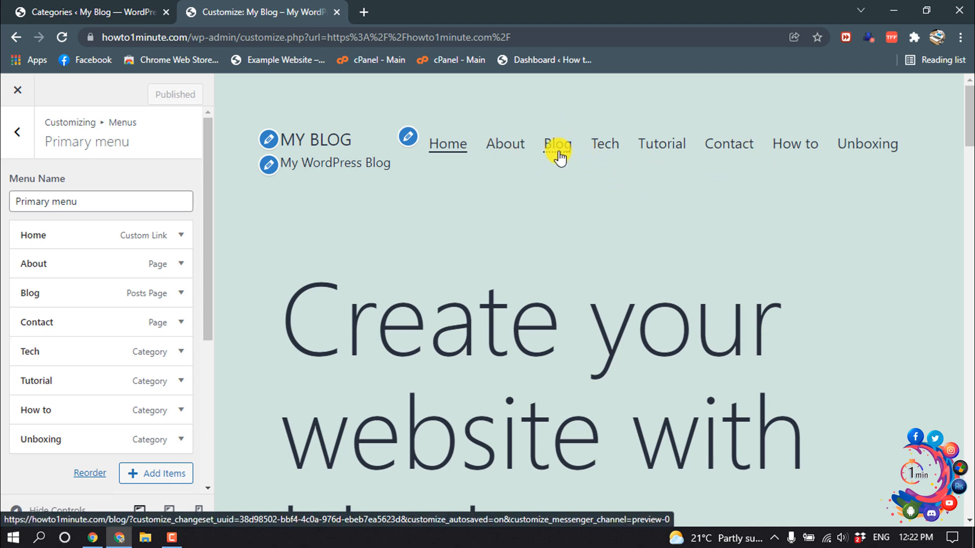
pyautogui.moveTo(194, 352)
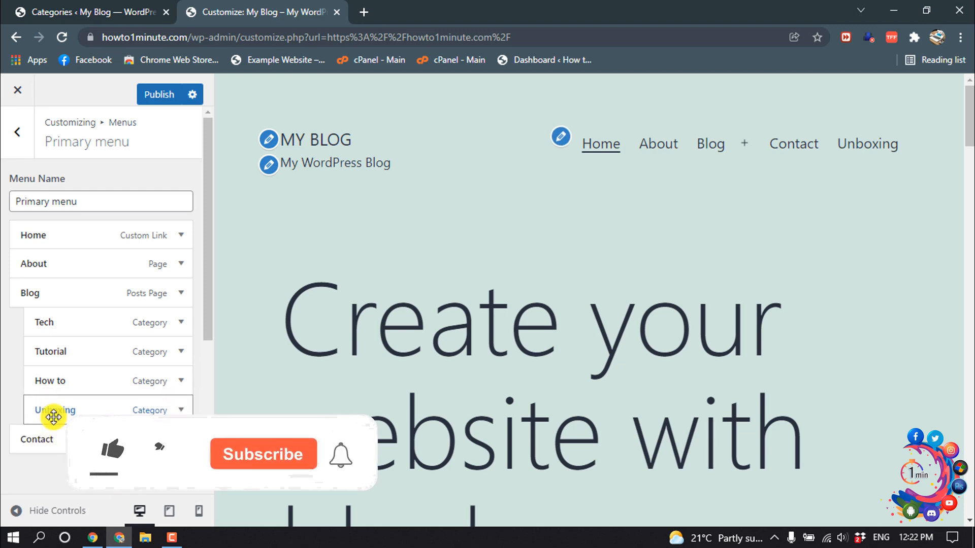
# Publish the Primary menu with Tech, Tutorial, How to and Unboxing indented under Blog
pyautogui.click(158, 94)
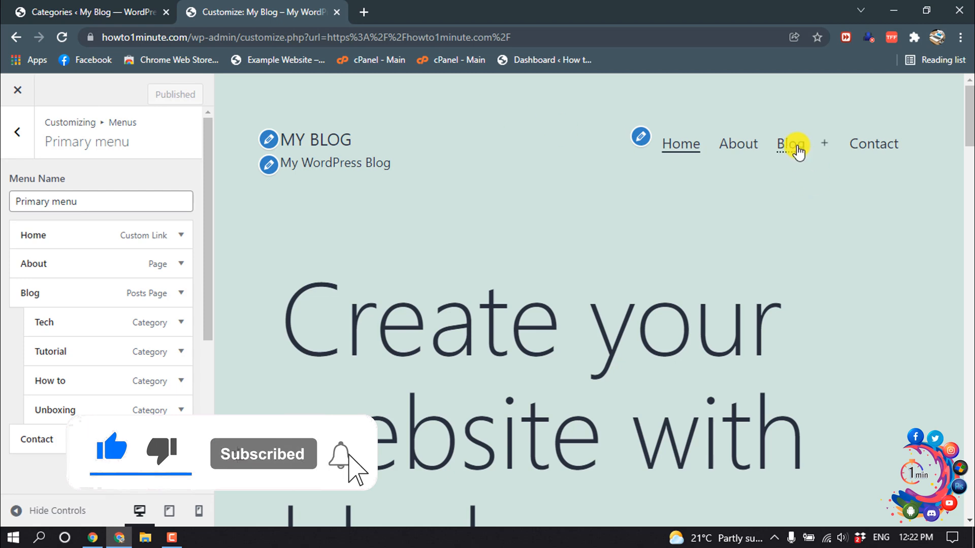
pyautogui.moveTo(814, 155)
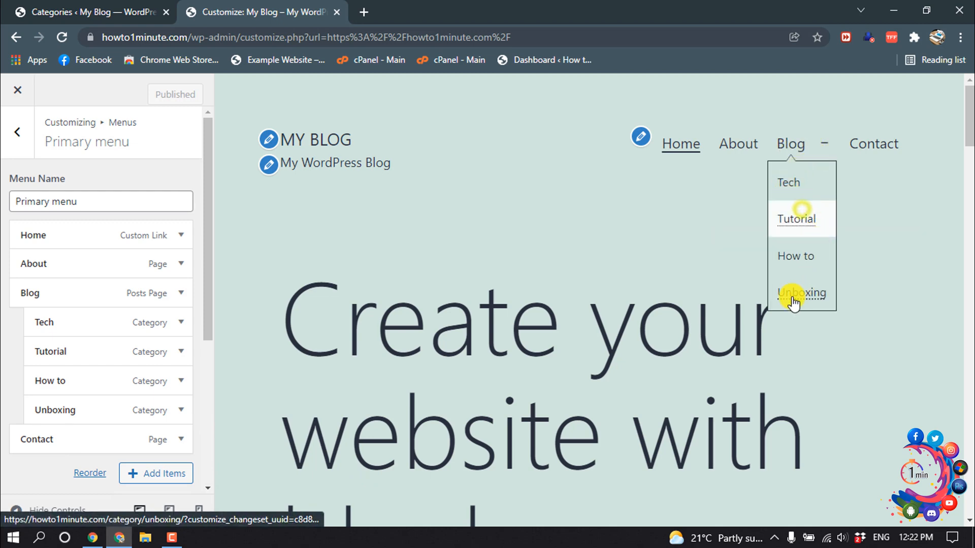
pyautogui.moveTo(791, 272)
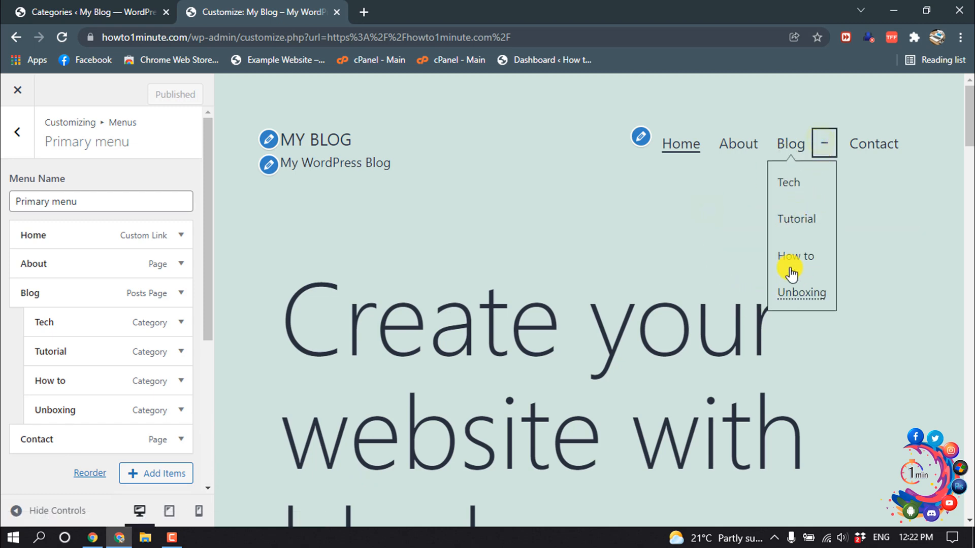
pyautogui.moveTo(784, 292)
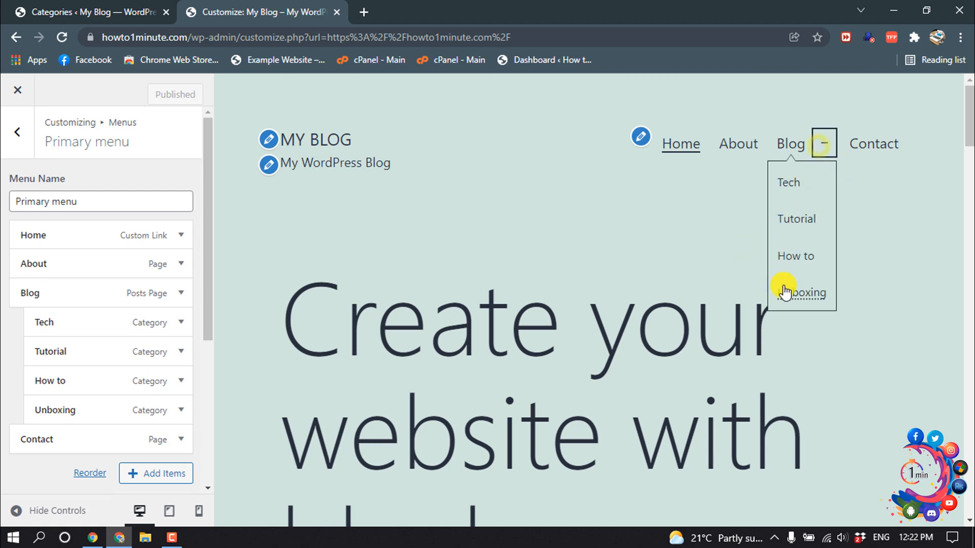
# After viewing Blog's dropdown of the four categories, minimize the browser to the desktop
pyautogui.click(894, 10)
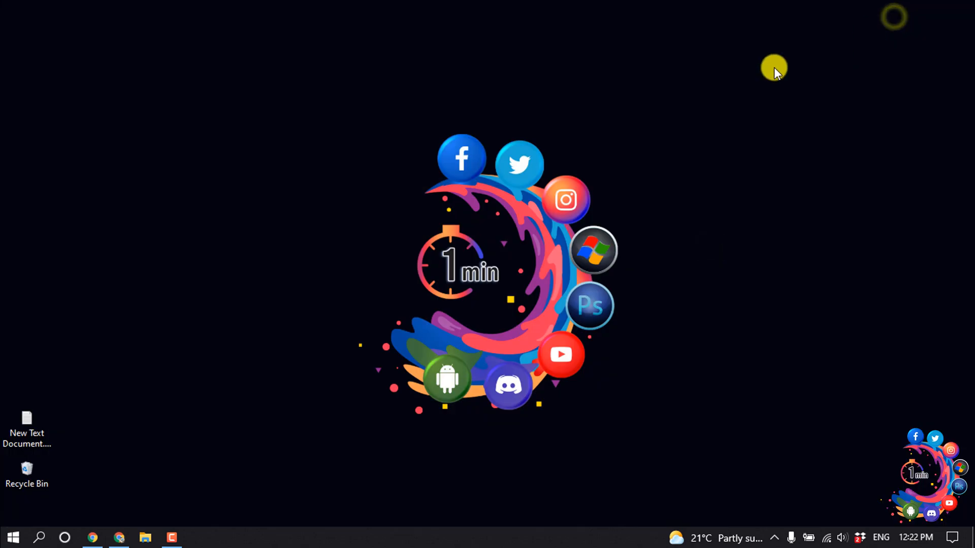